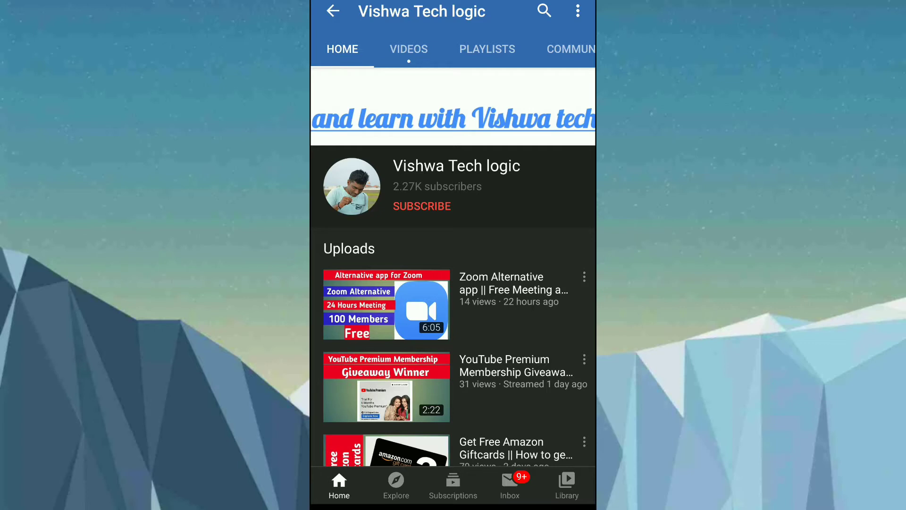
- Subscribe to Vishwa Tech logic and set its notification bell to All
left_click(421, 205)
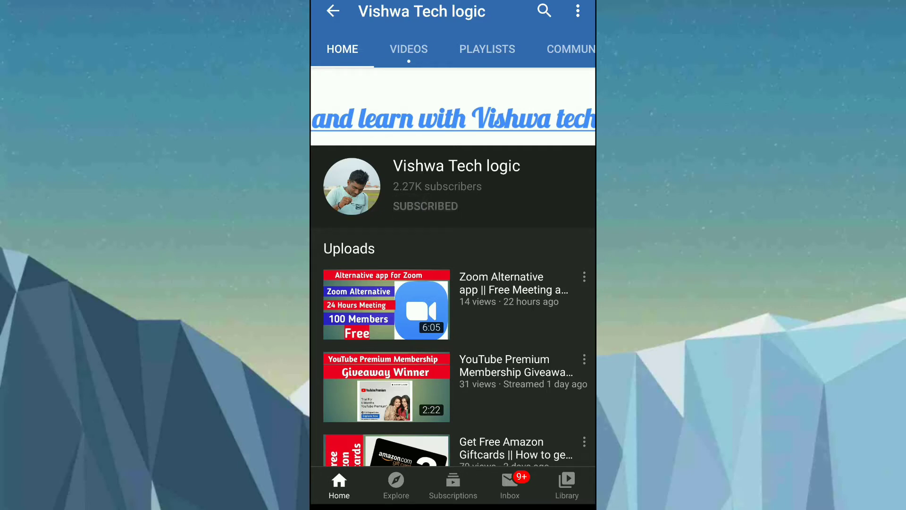
left_click(425, 206)
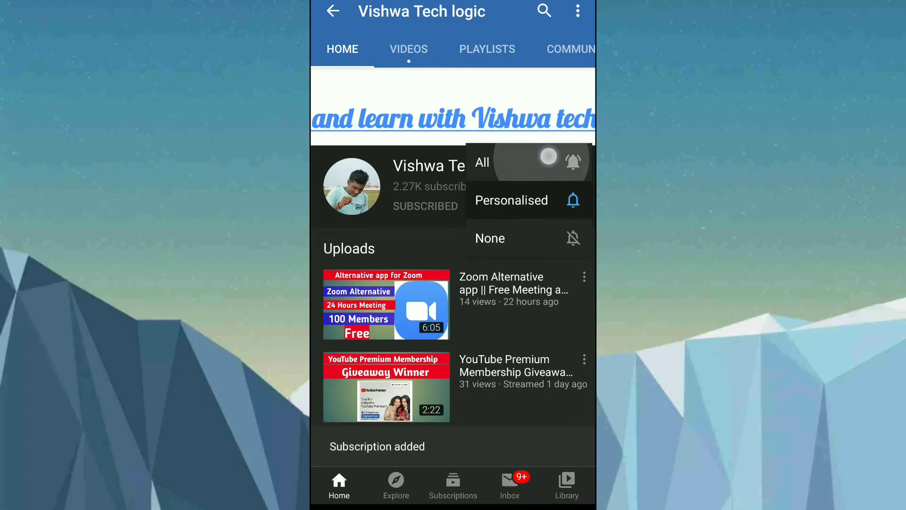
left_click(481, 162)
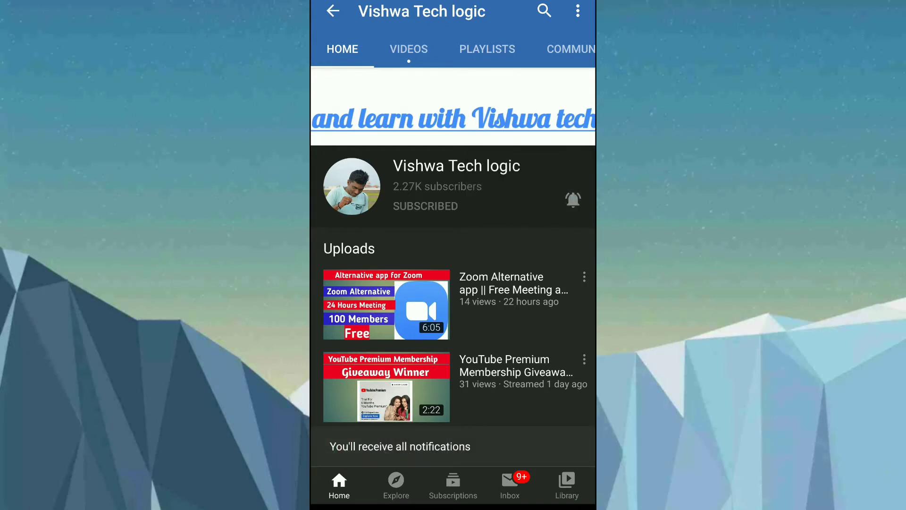